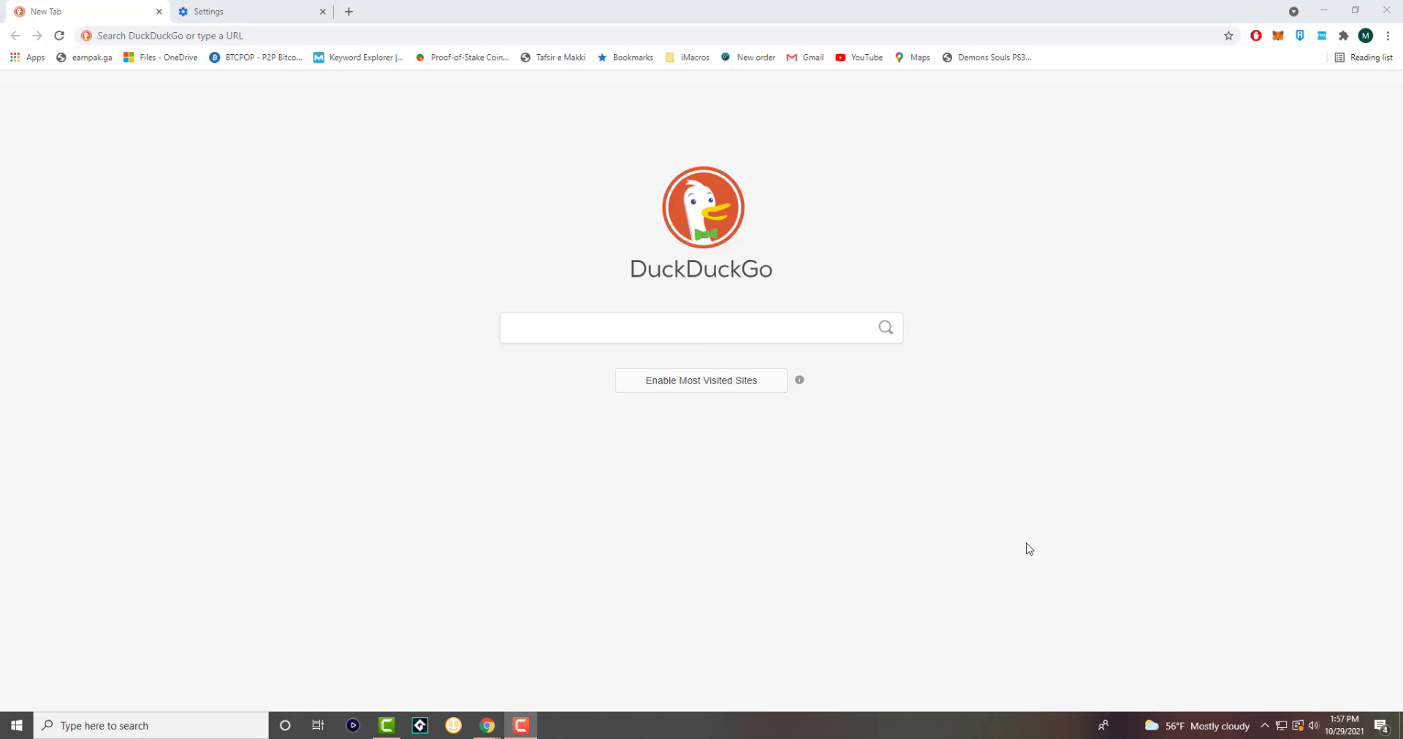
mouse_move(1366, 90)
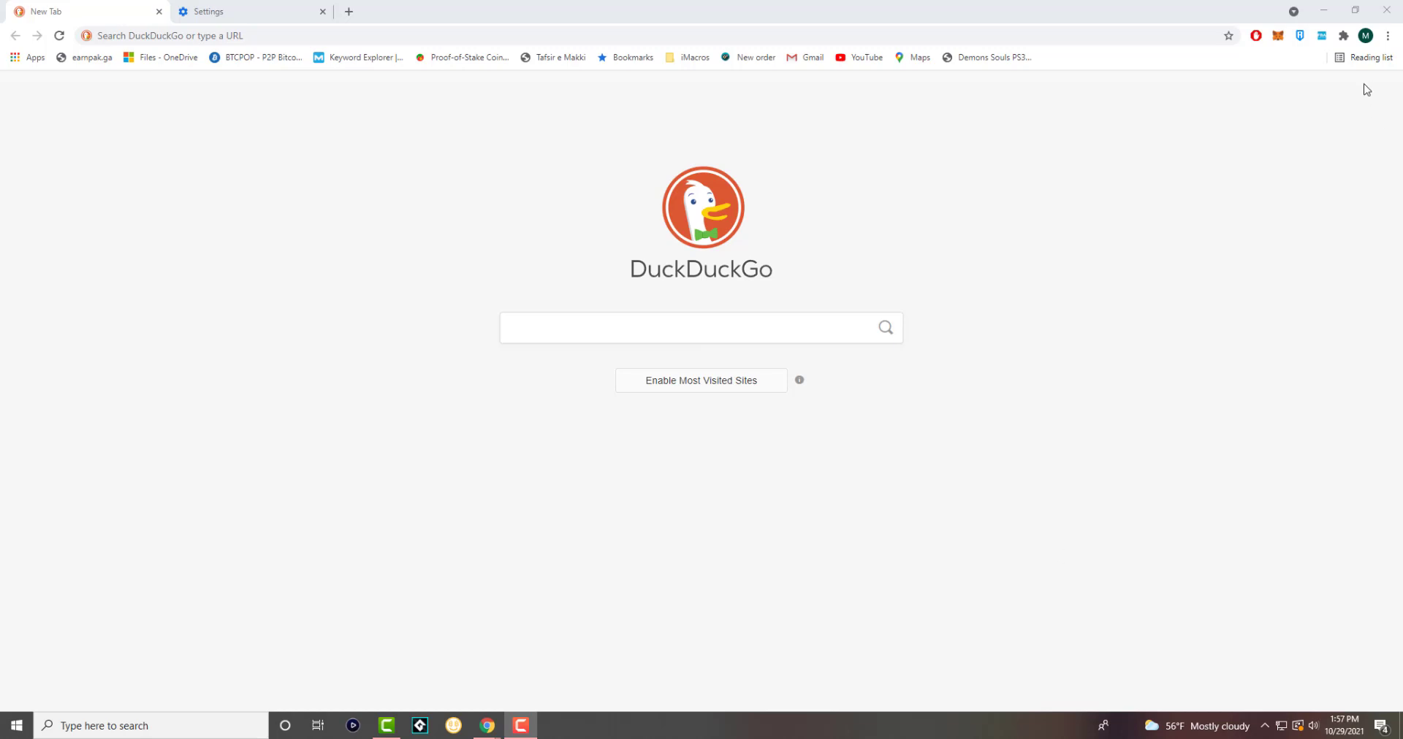
- Open Chrome's three-dot main menu from the DuckDuckGo new tab page
click(1388, 36)
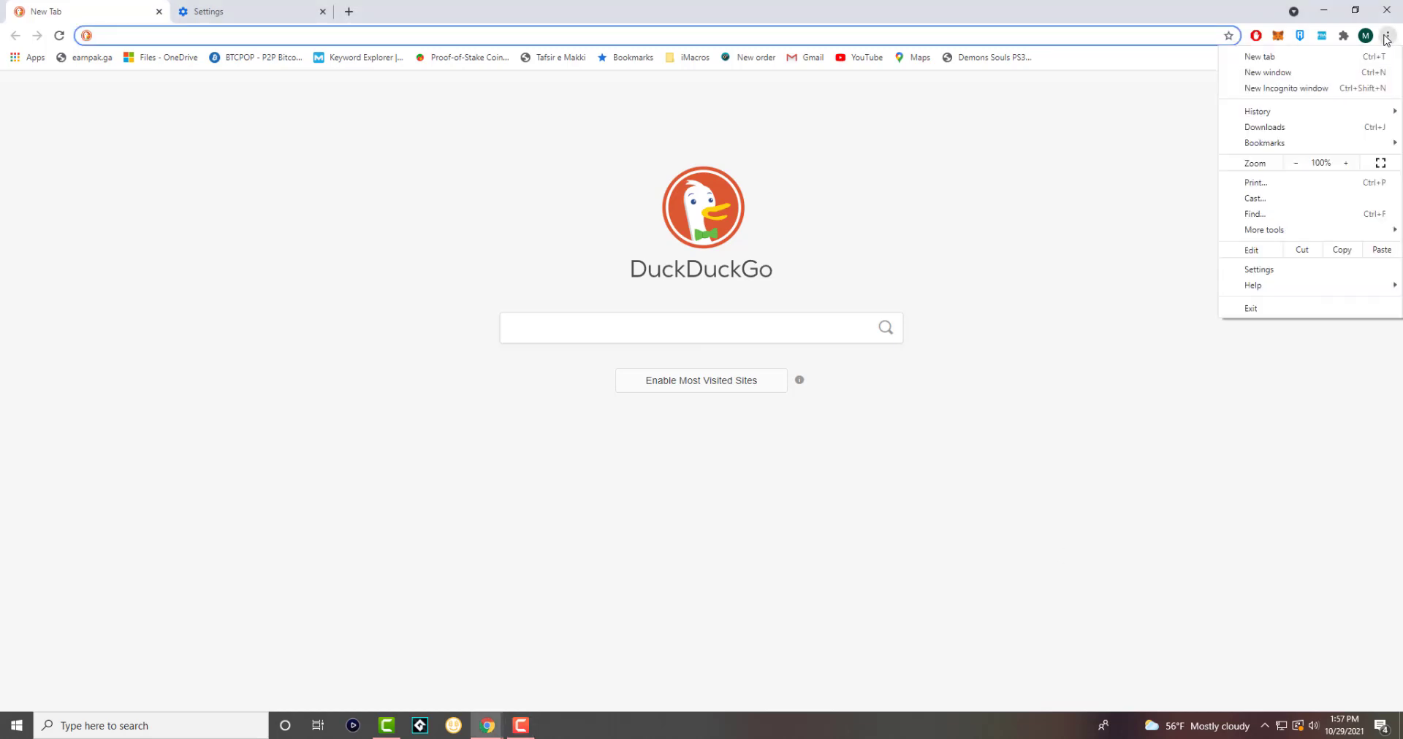
mouse_move(1259, 270)
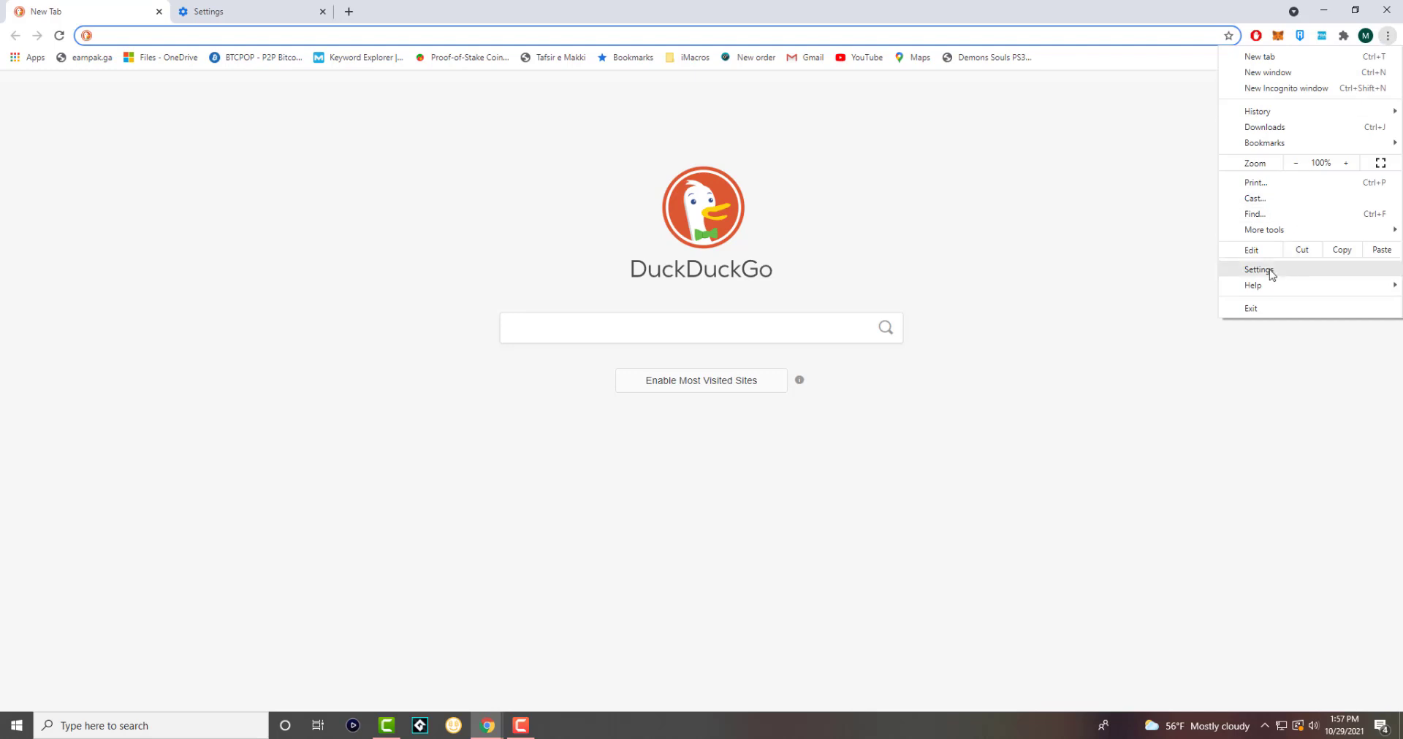
- Go to Settings, search 'java', and open the JavaScript site permission page
click(1258, 270)
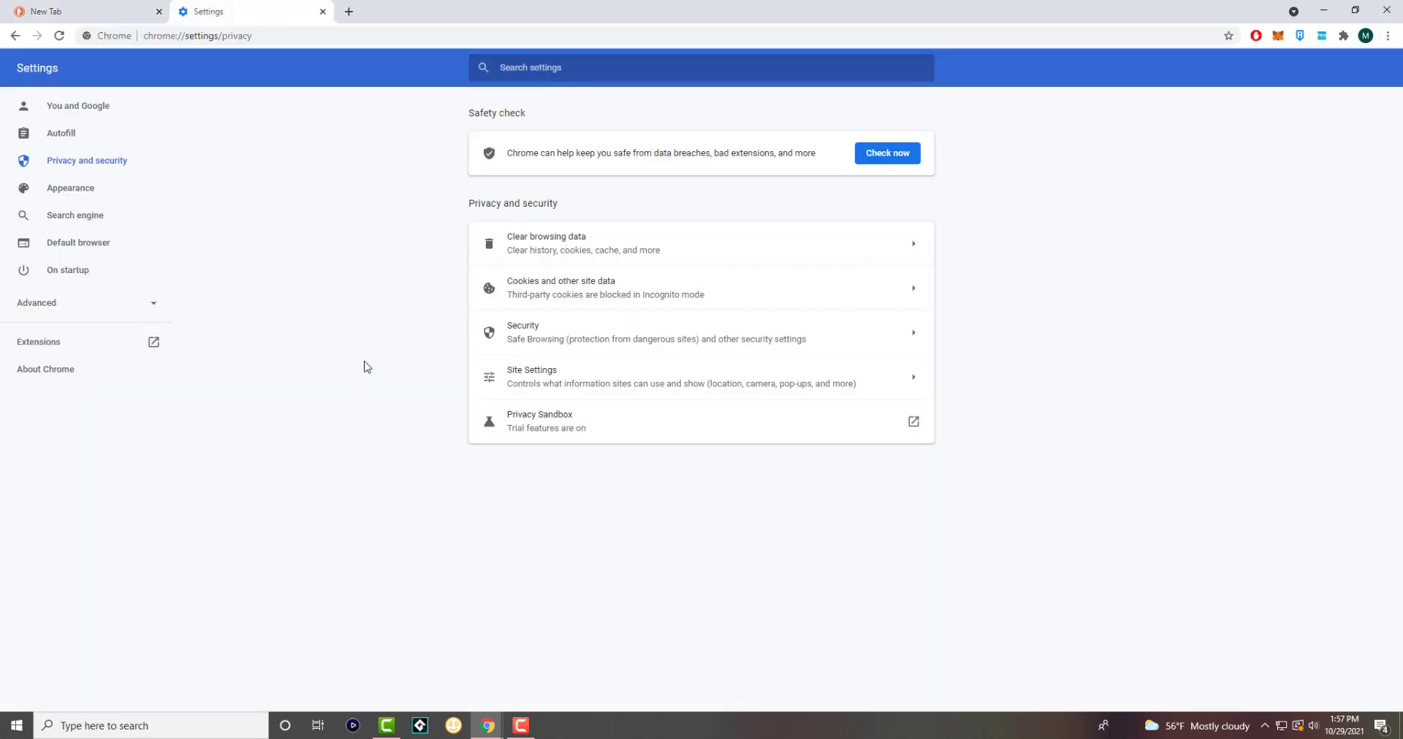
mouse_move(650, 115)
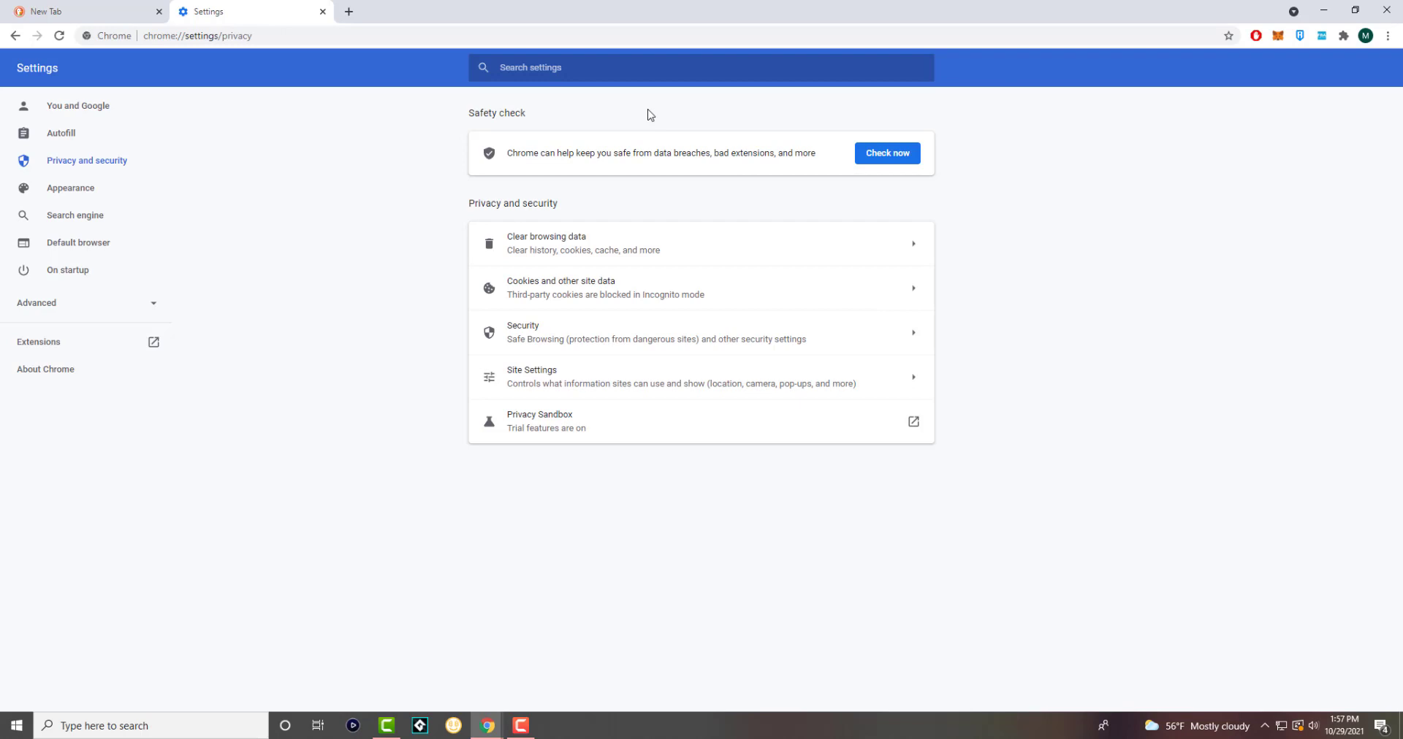
click(590, 74)
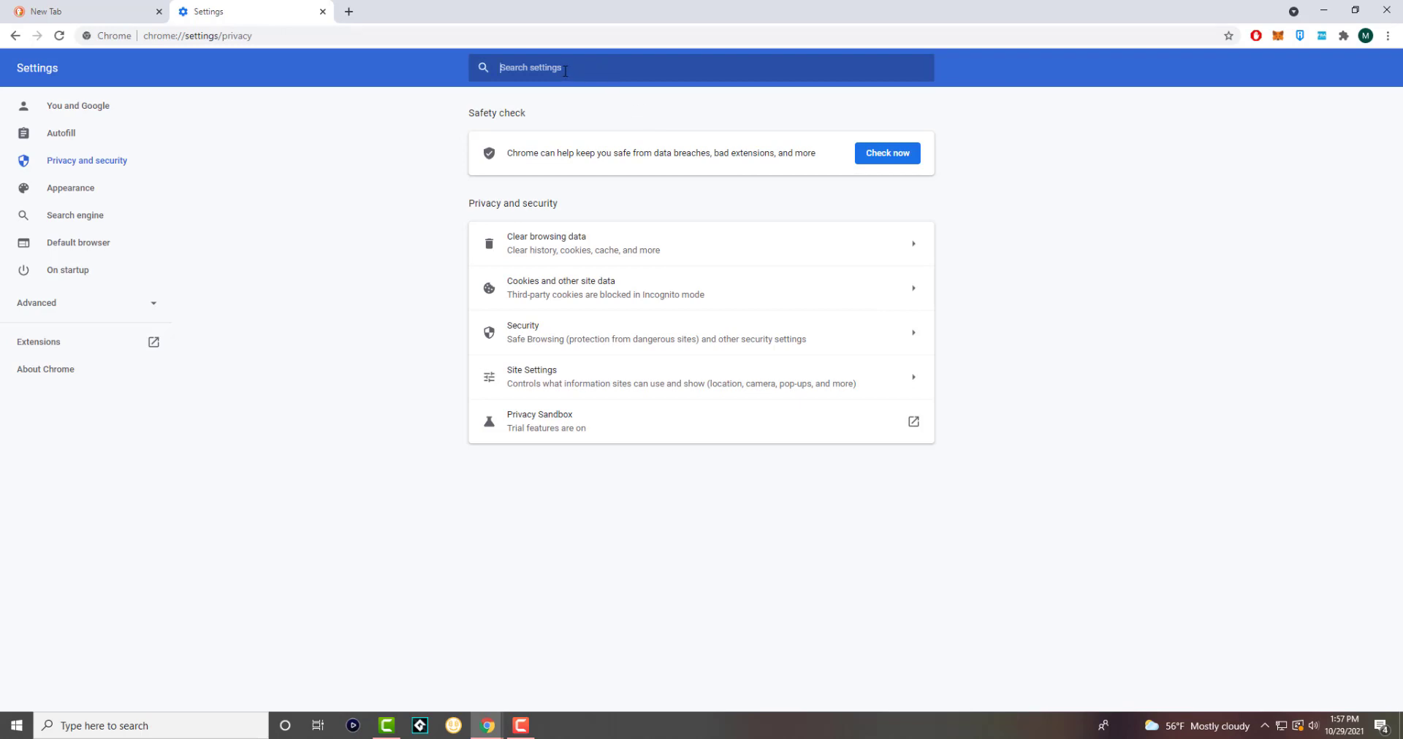
text(java)
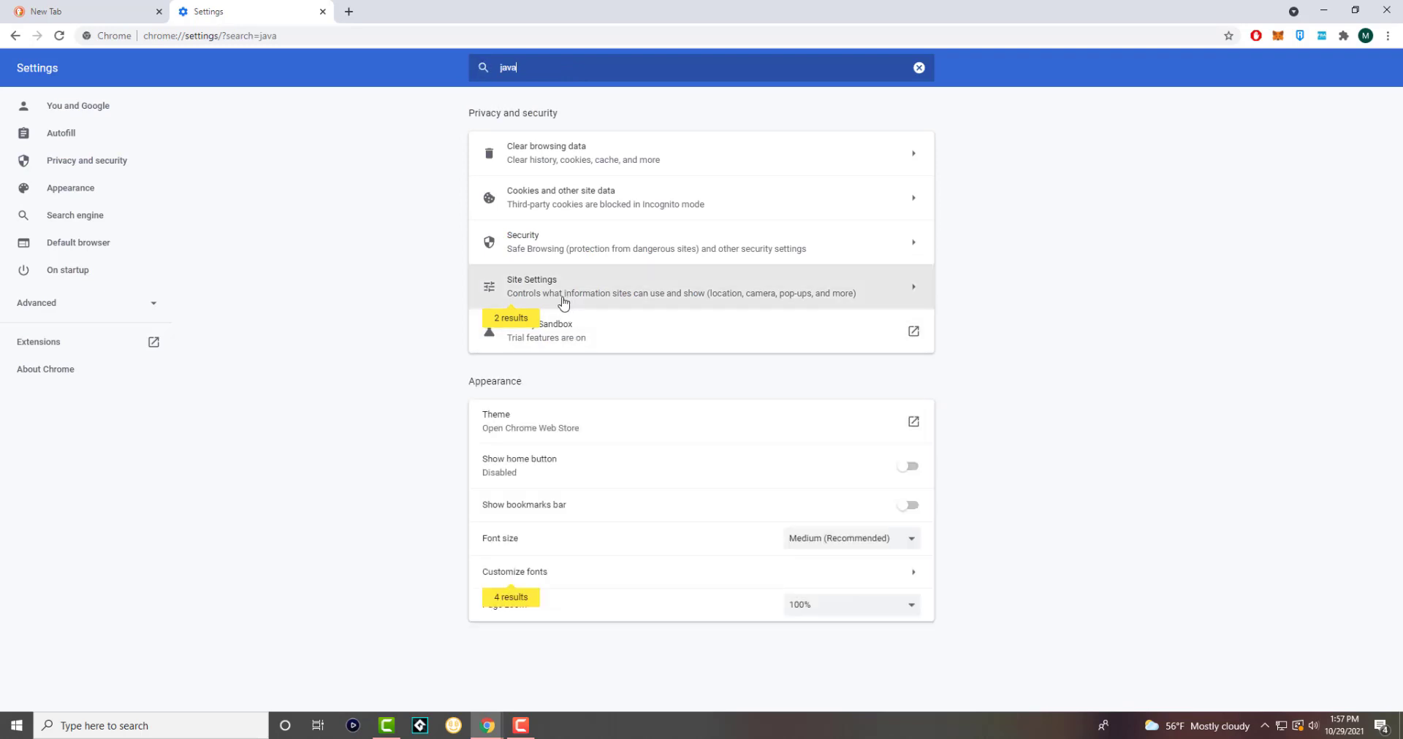
mouse_move(175, 266)
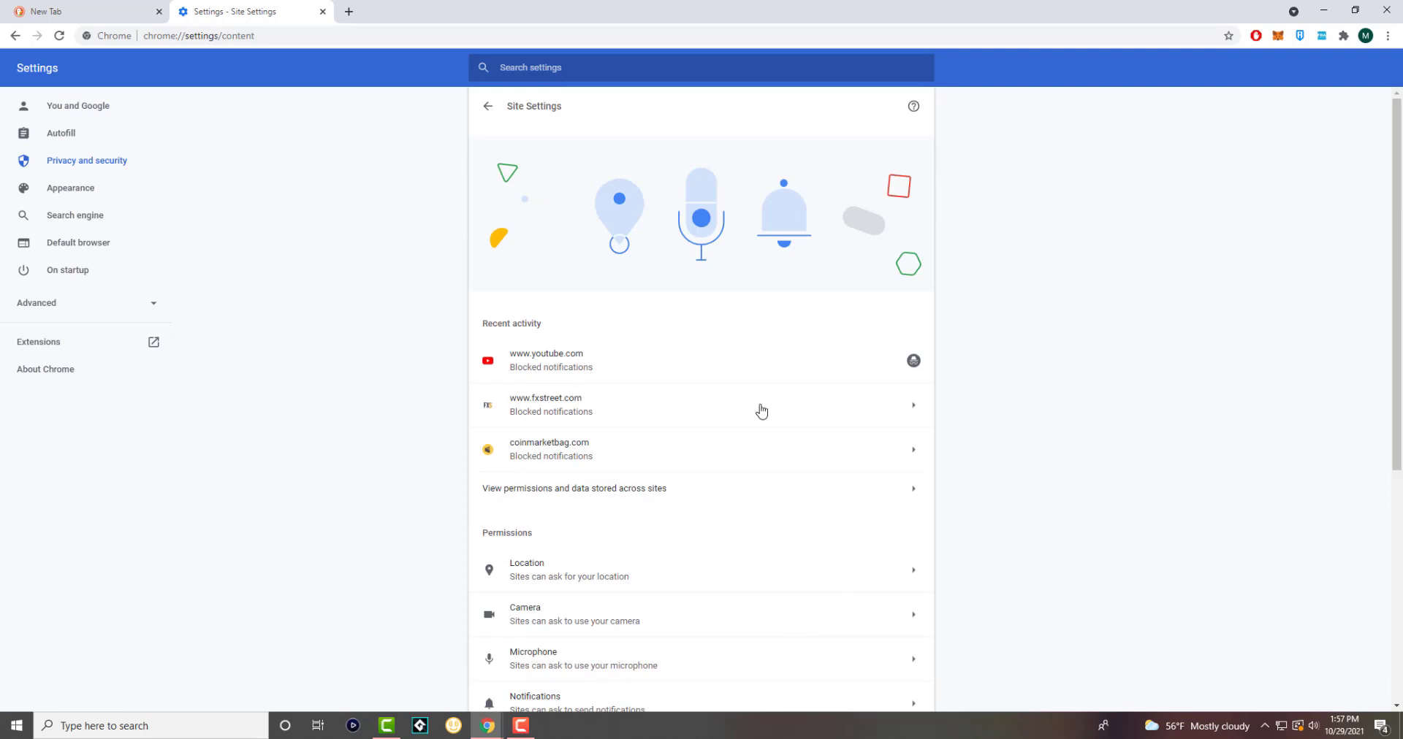
scroll(down, 3)
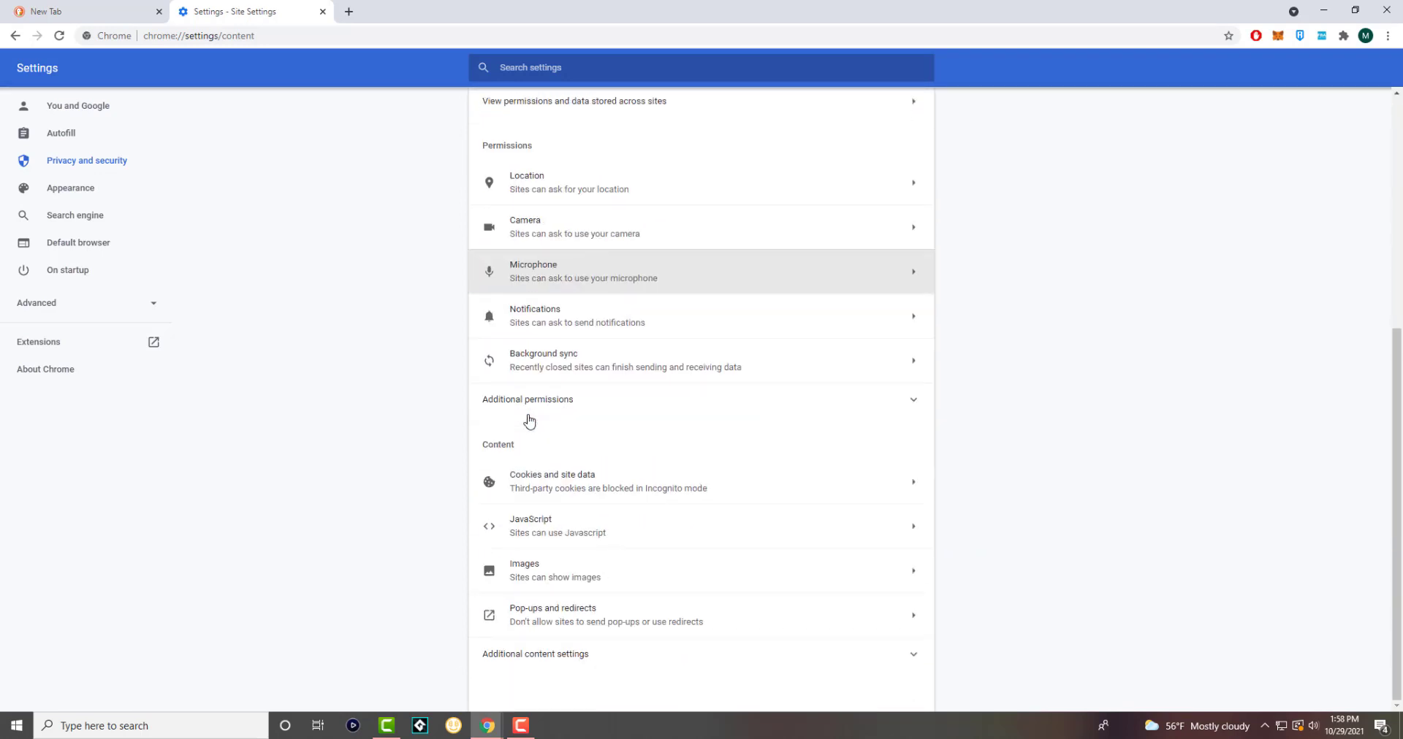
mouse_move(523, 482)
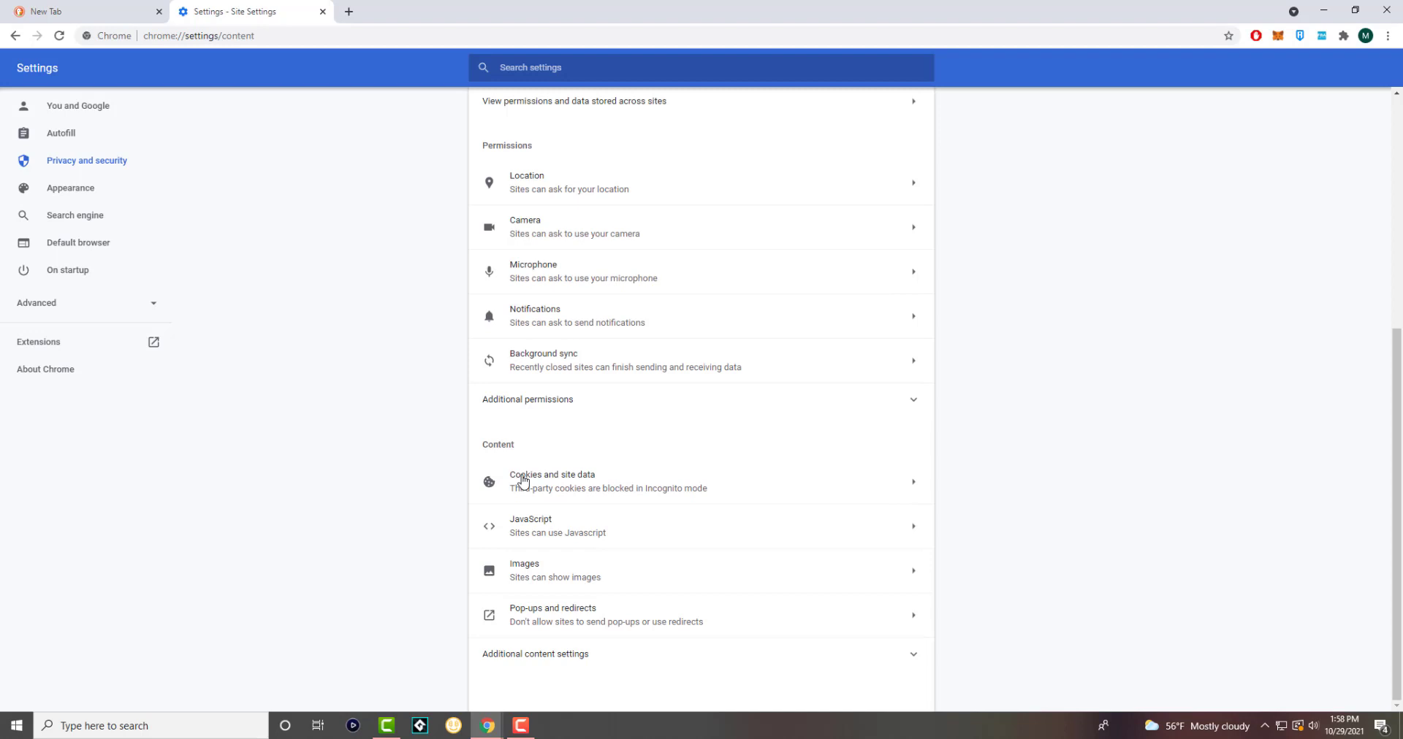
click(530, 525)
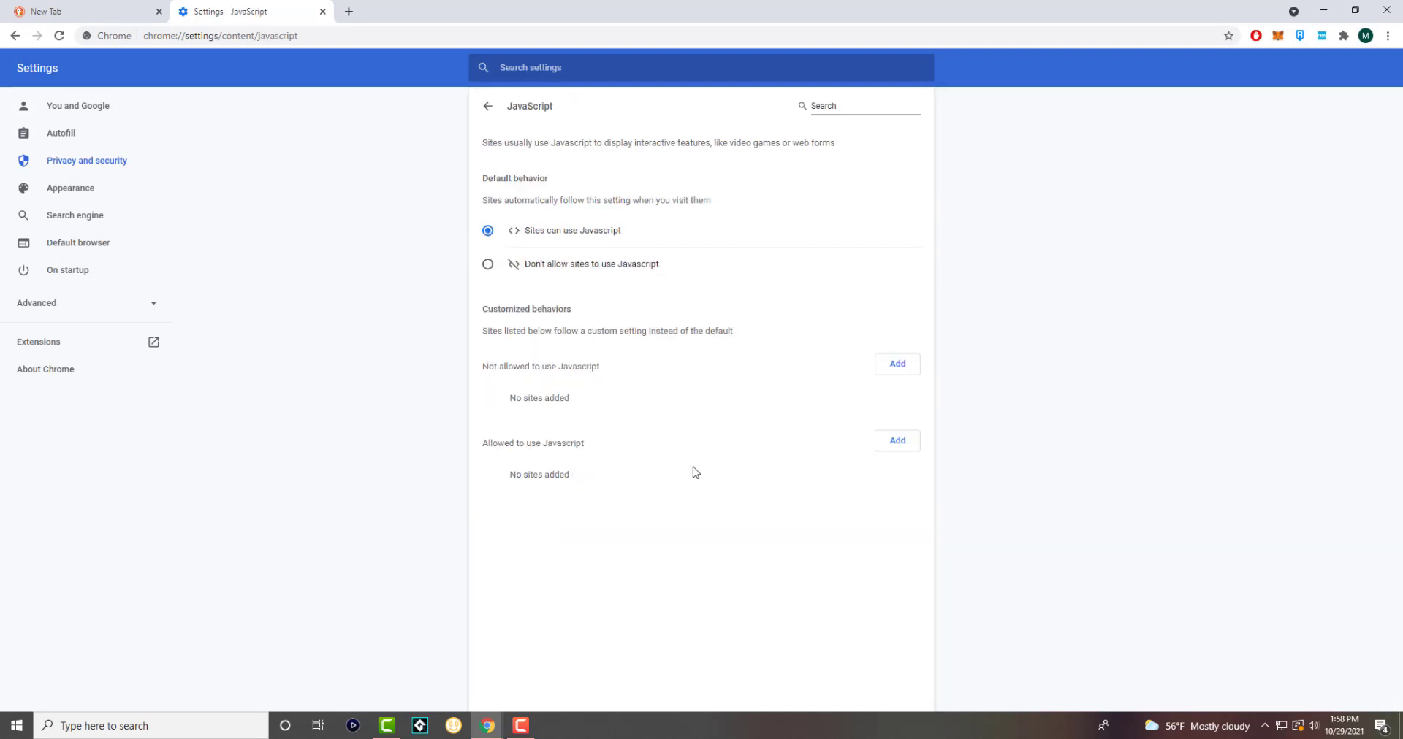
mouse_move(582, 228)
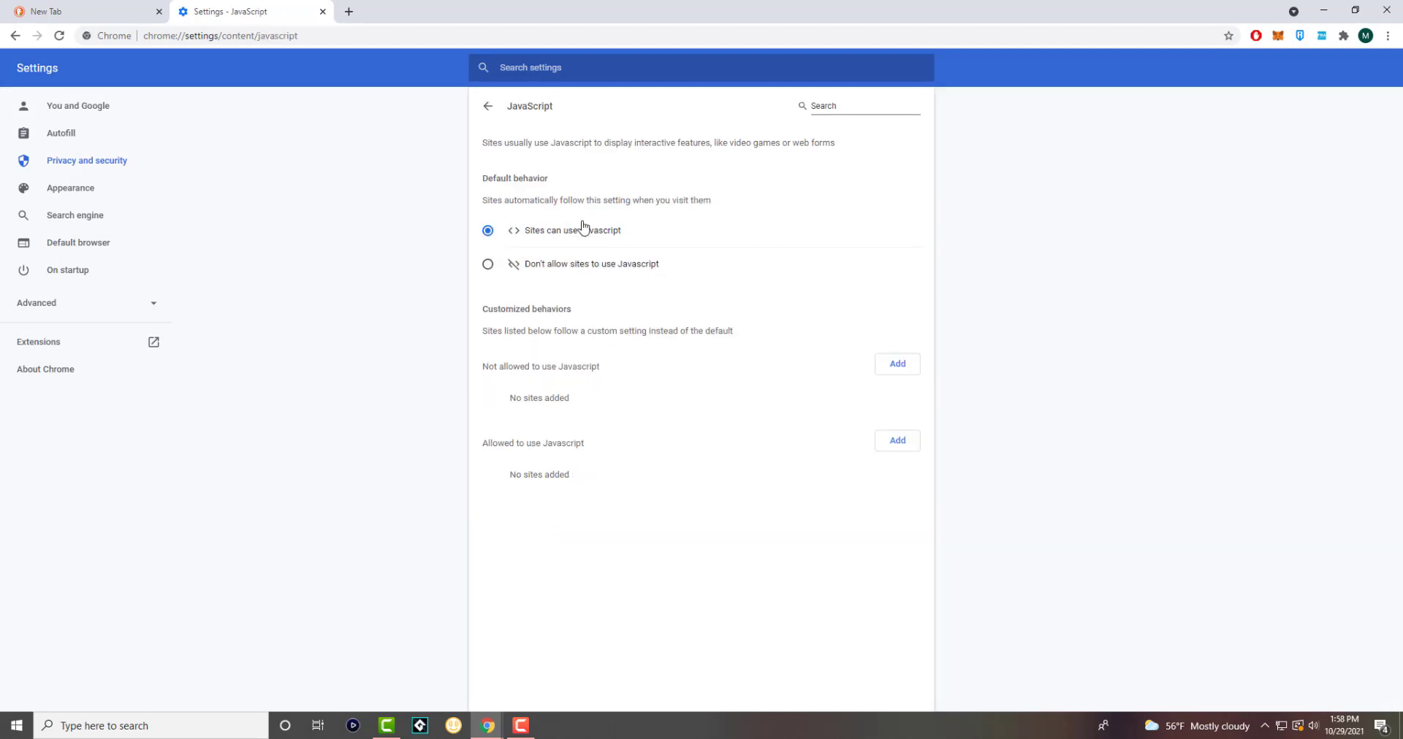
mouse_move(546, 263)
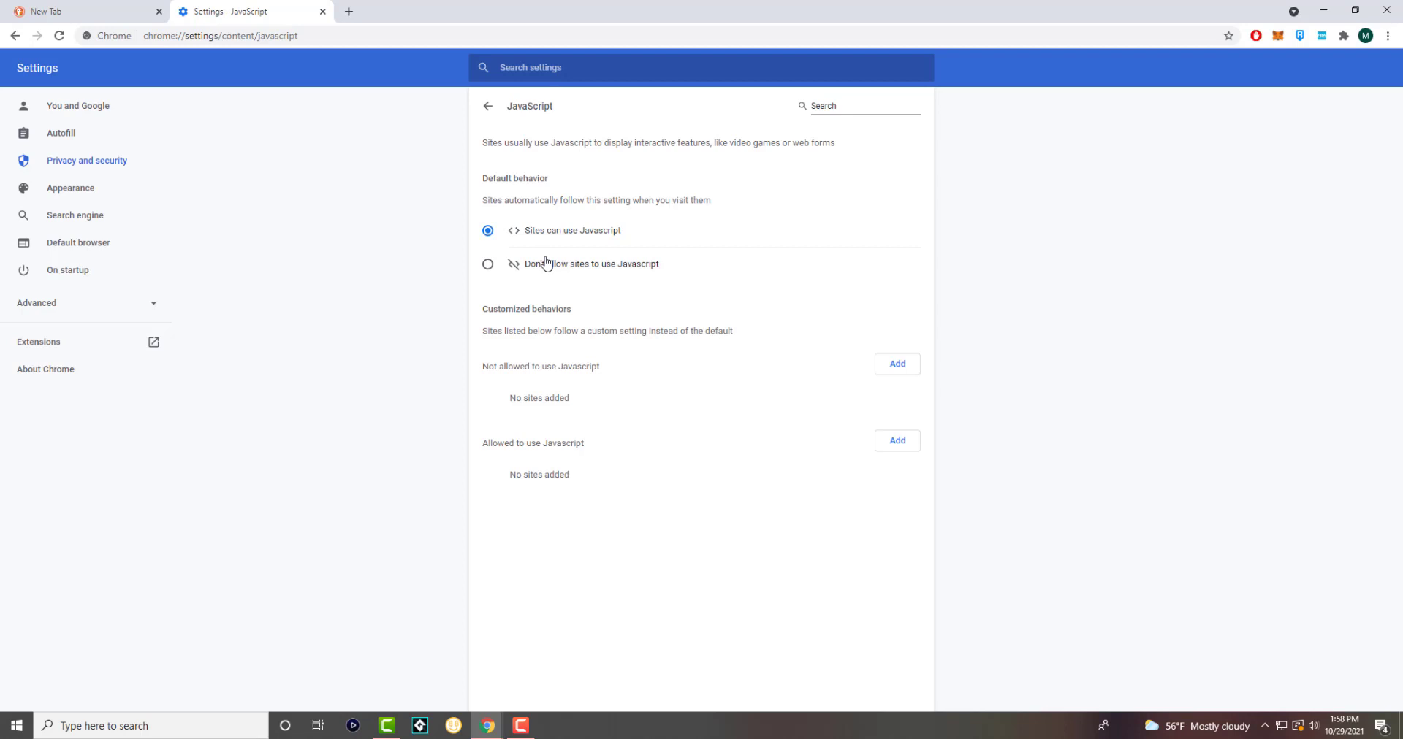
mouse_move(561, 280)
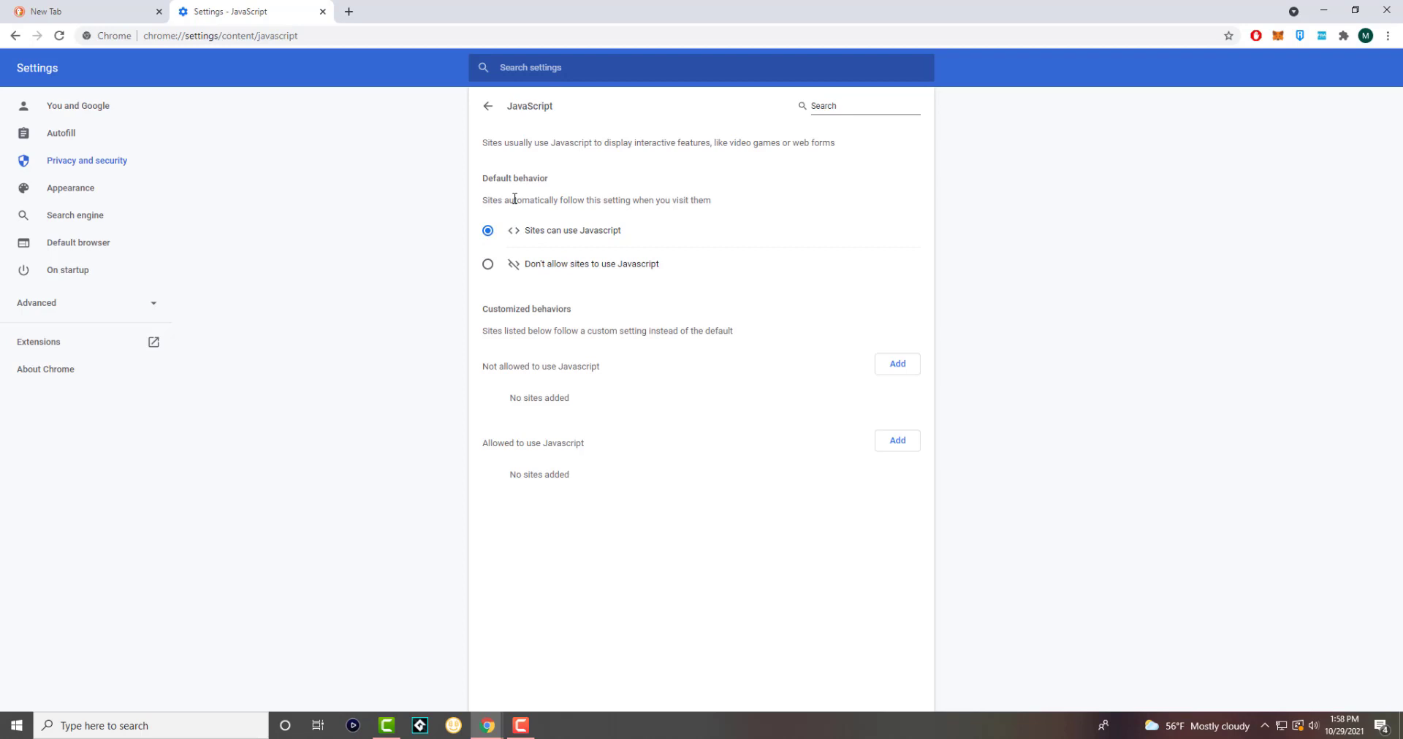
mouse_move(497, 245)
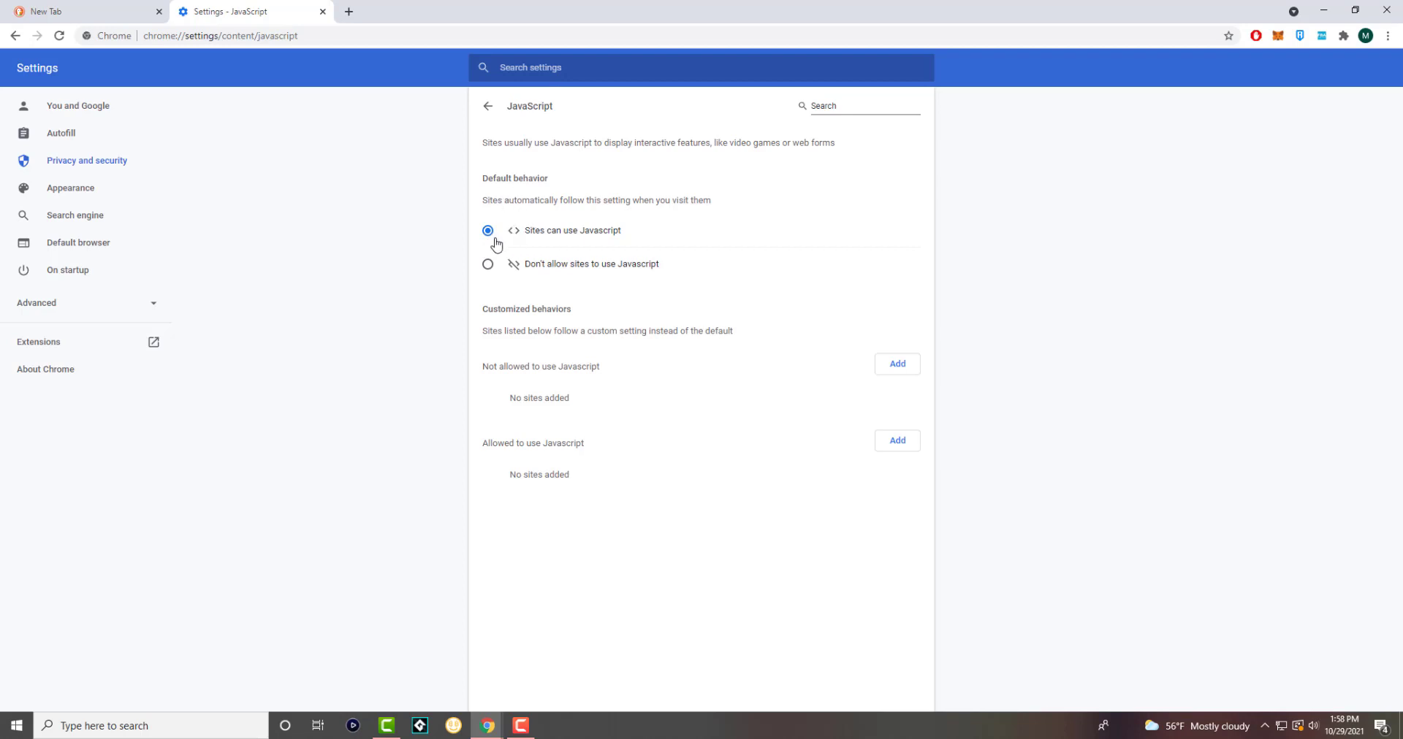
mouse_move(561, 234)
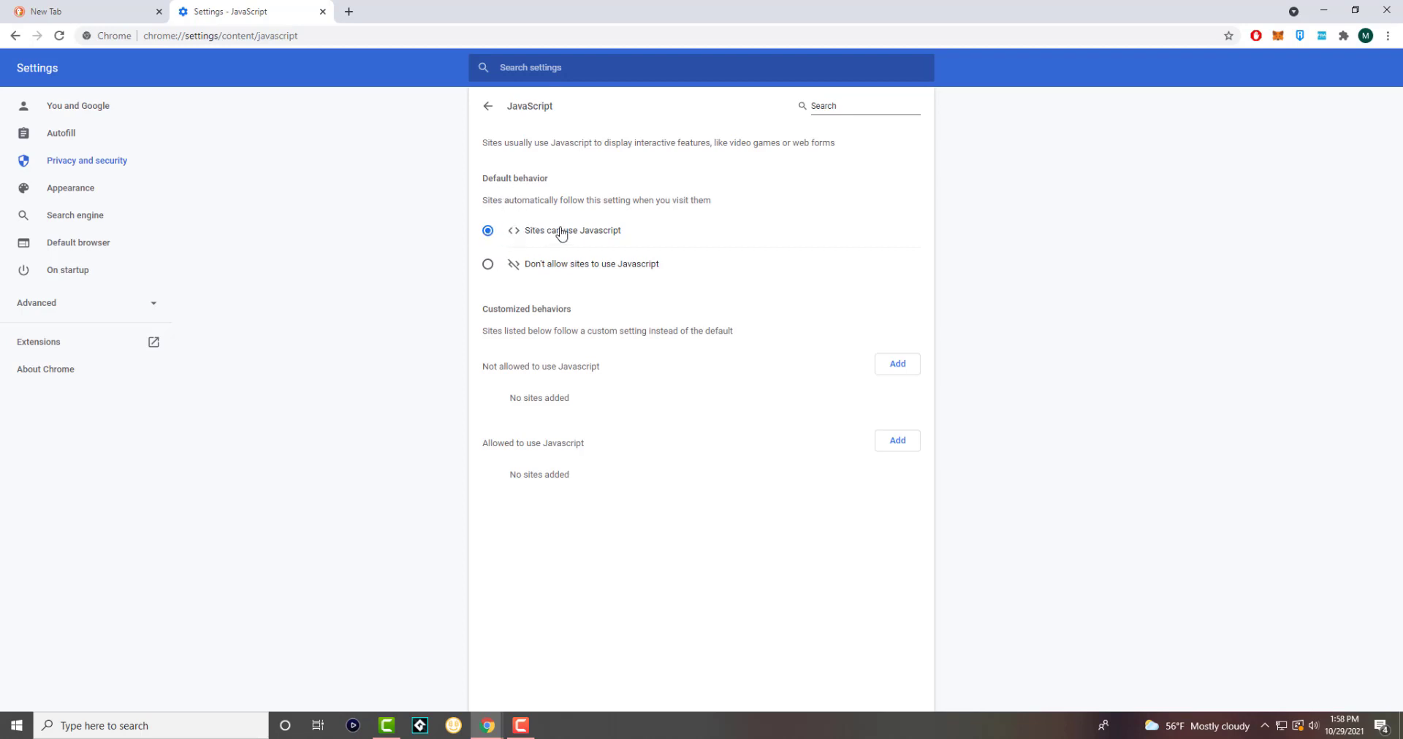
mouse_move(573, 349)
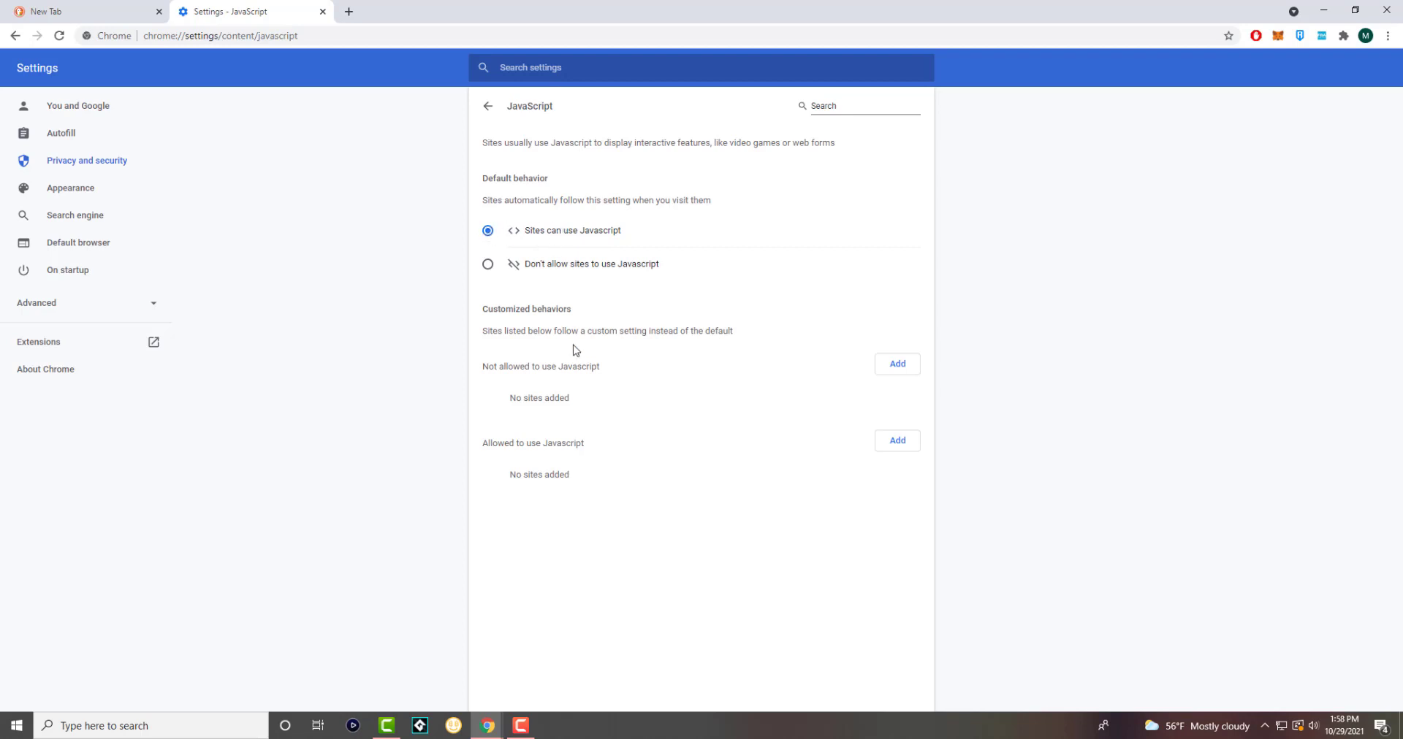